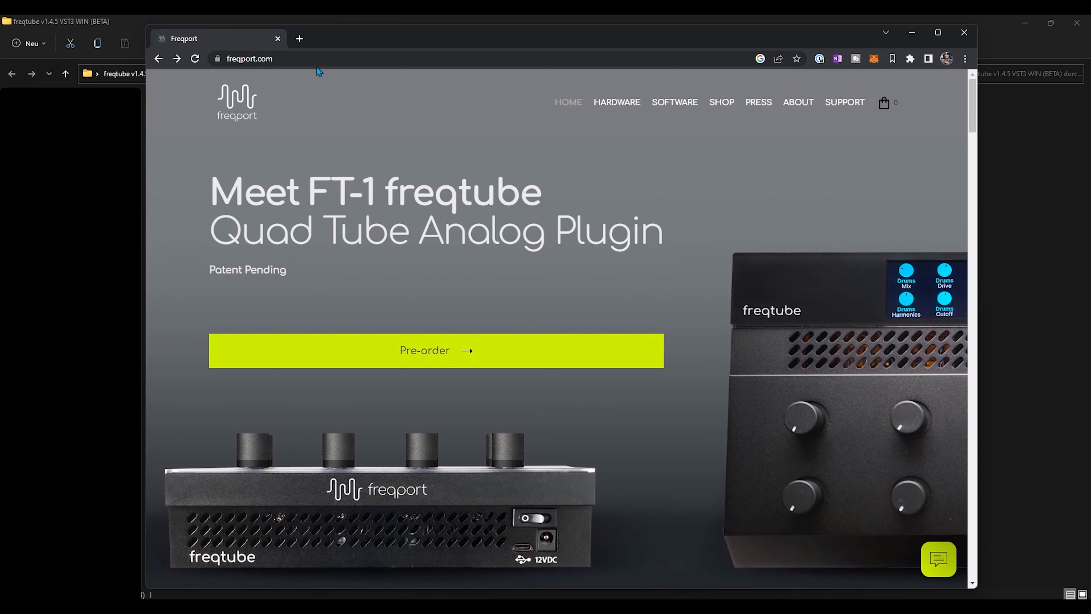
mouse_move(853, 112)
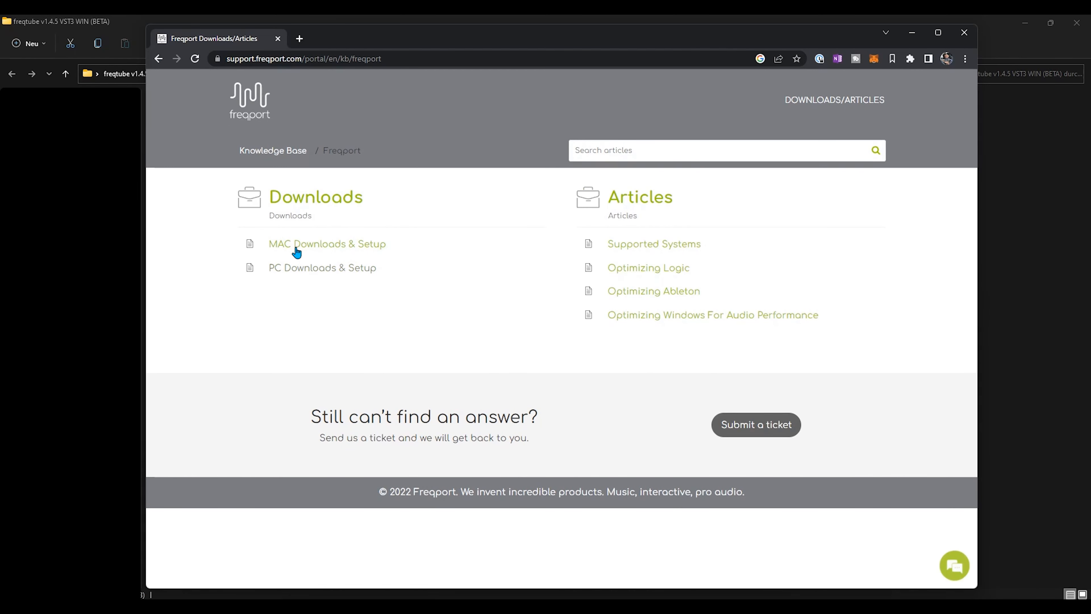
mouse_move(407, 312)
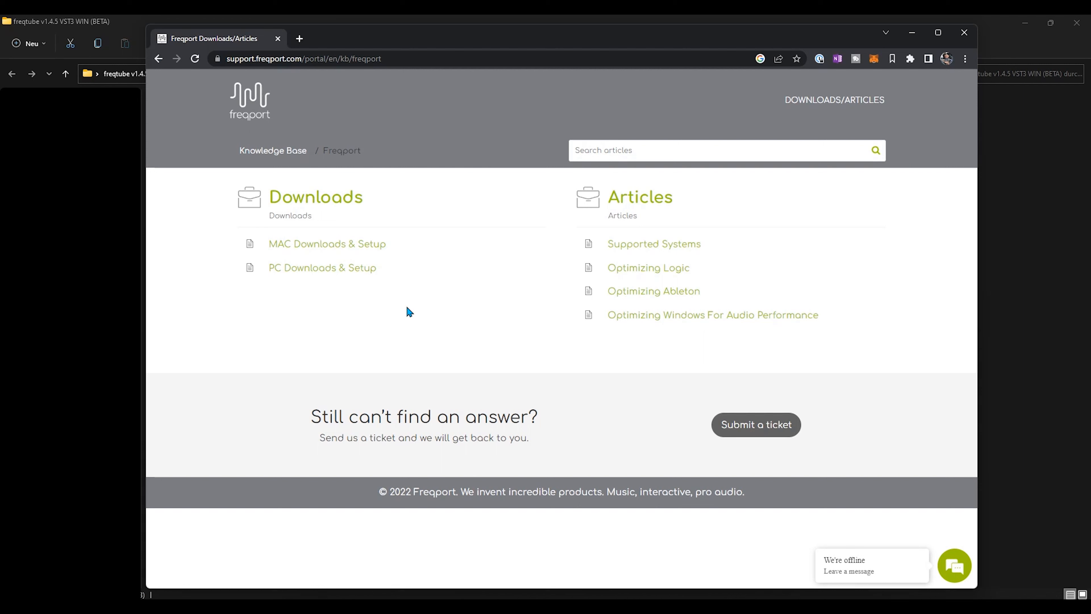
mouse_move(962, 260)
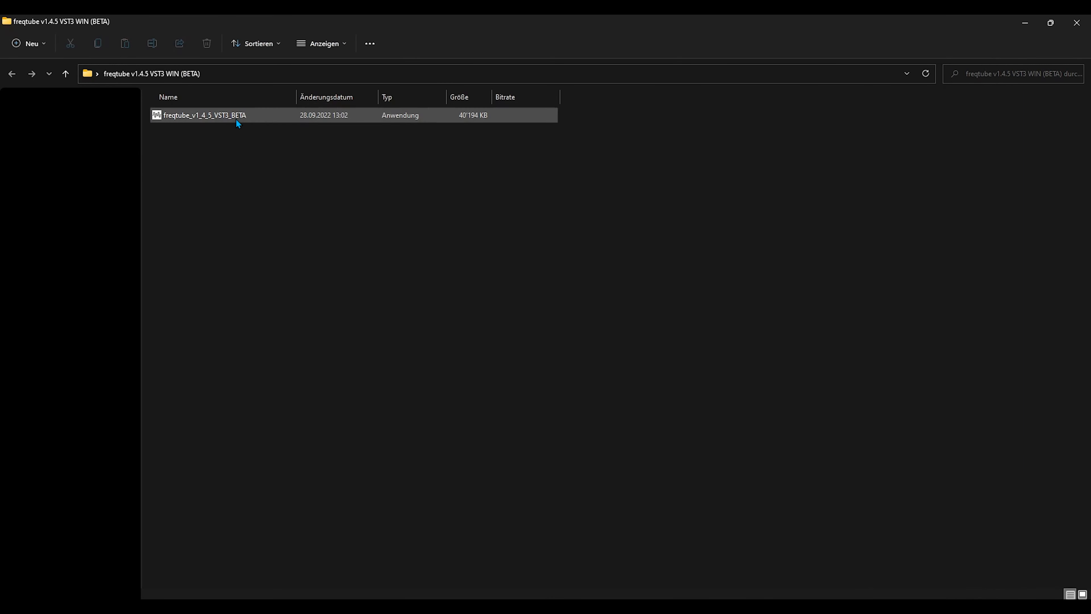
mouse_move(210, 118)
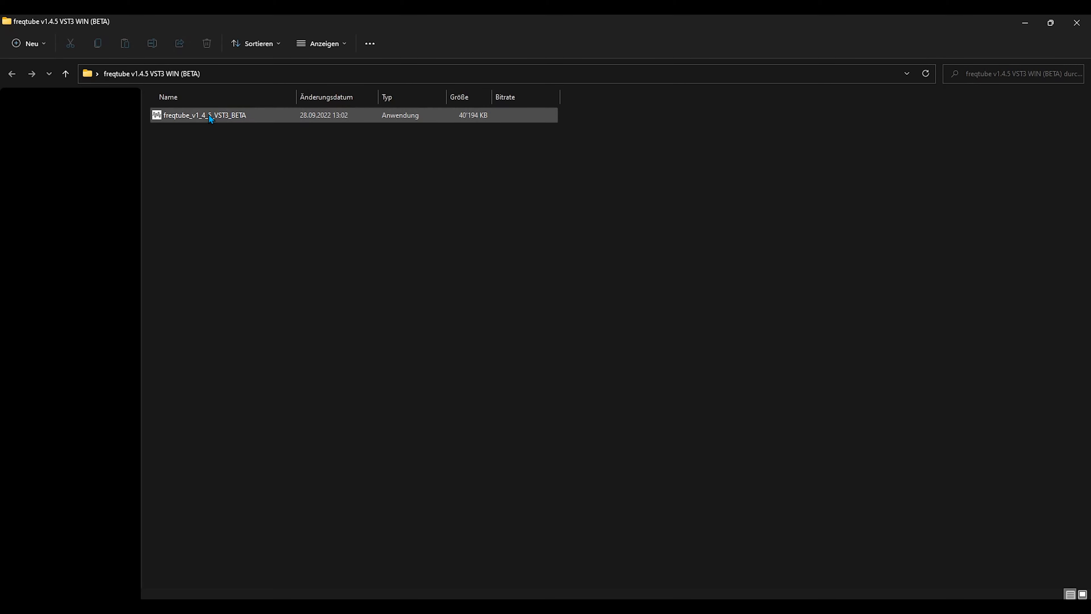
Launch the downloaded freqtube_v1_4_5_VST3_BETA installer so its setup window appears
double_click(204, 114)
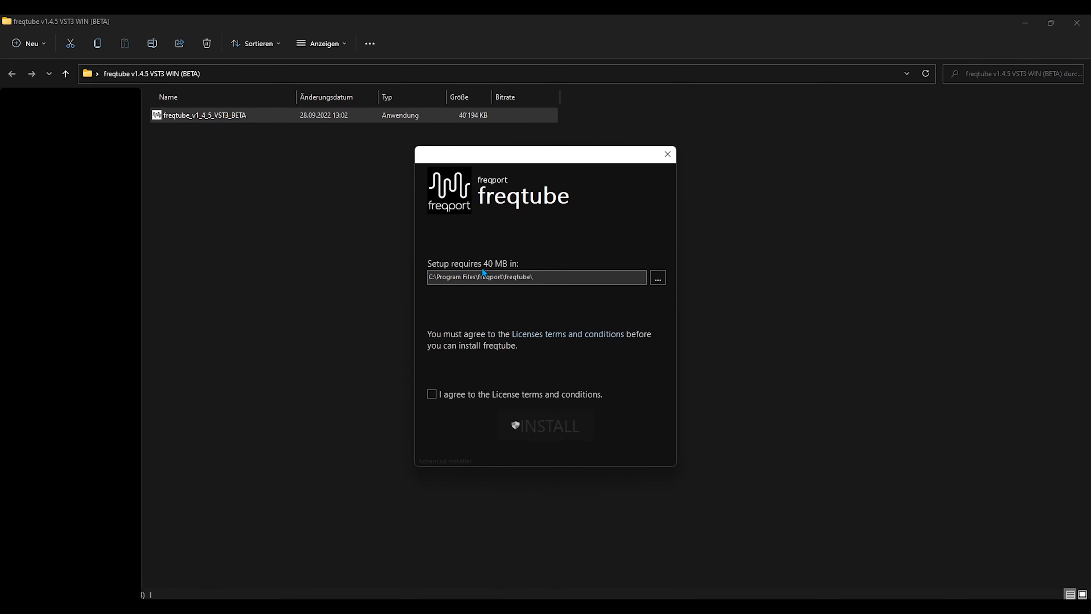
Accept the license terms, install freqtube to the default folder, finish, and decline the restart (Nein)
click(431, 394)
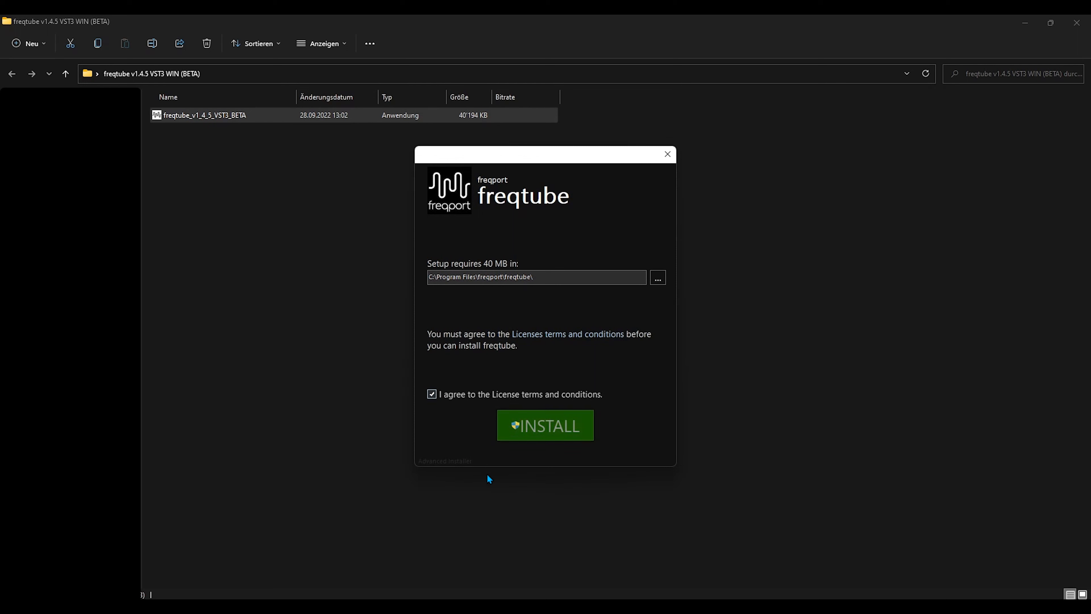
click(545, 425)
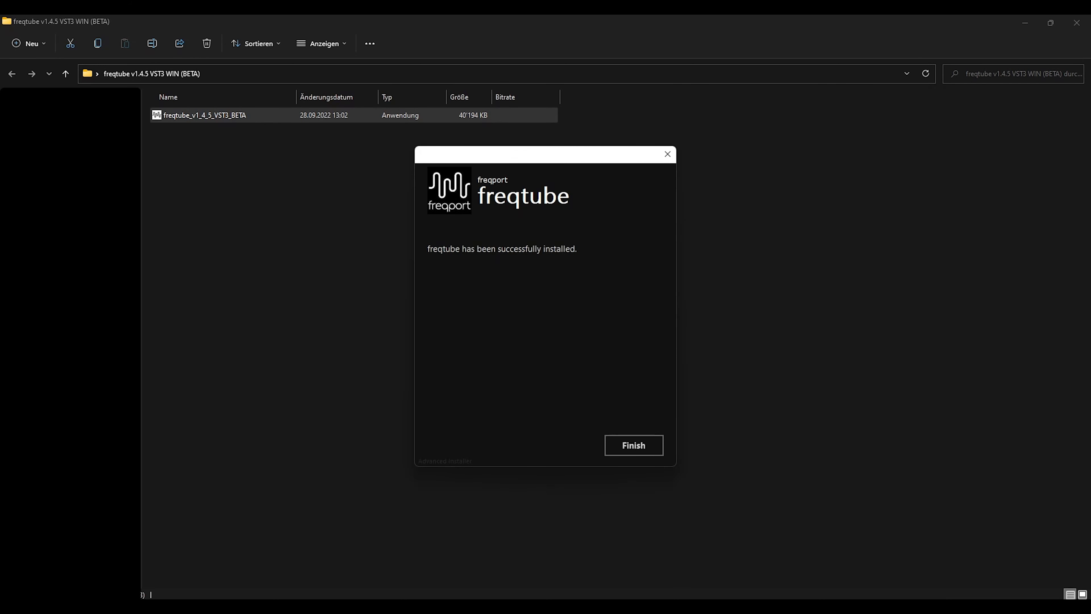
click(632, 444)
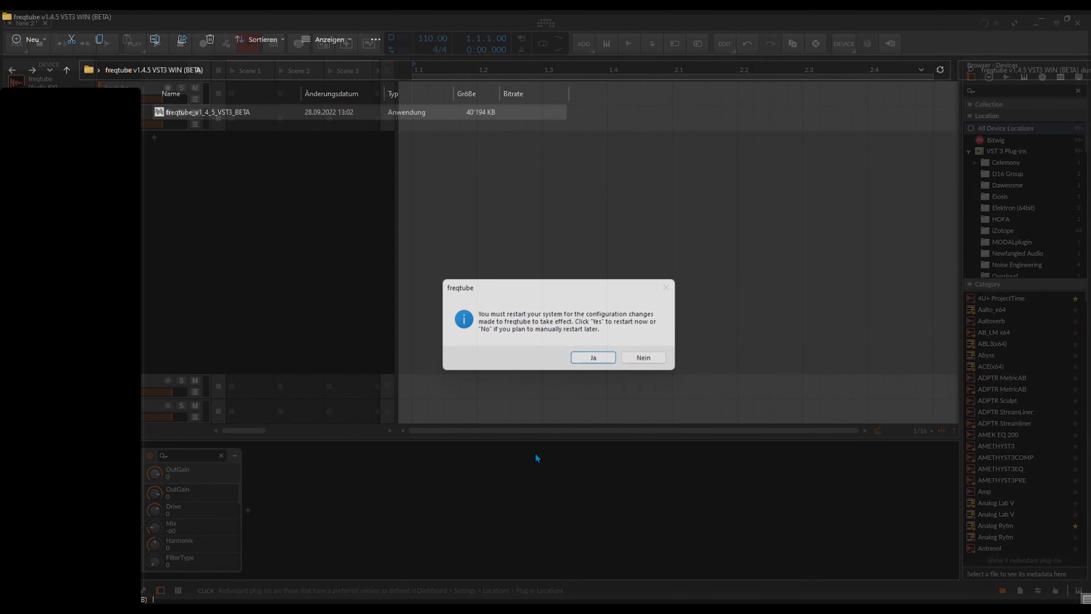
click(642, 357)
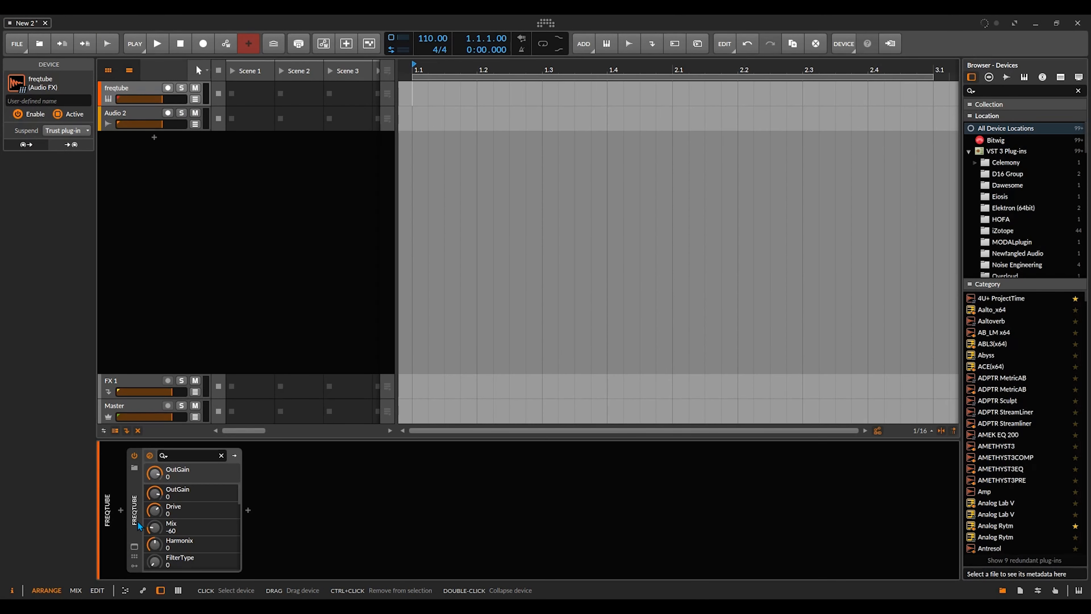
mouse_move(249, 533)
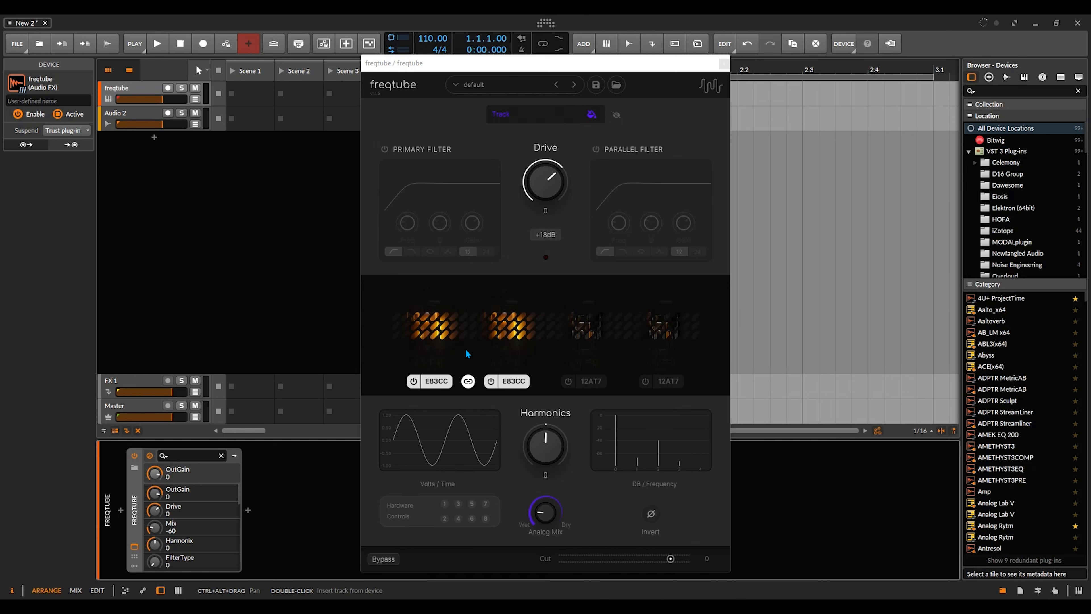
mouse_move(552, 259)
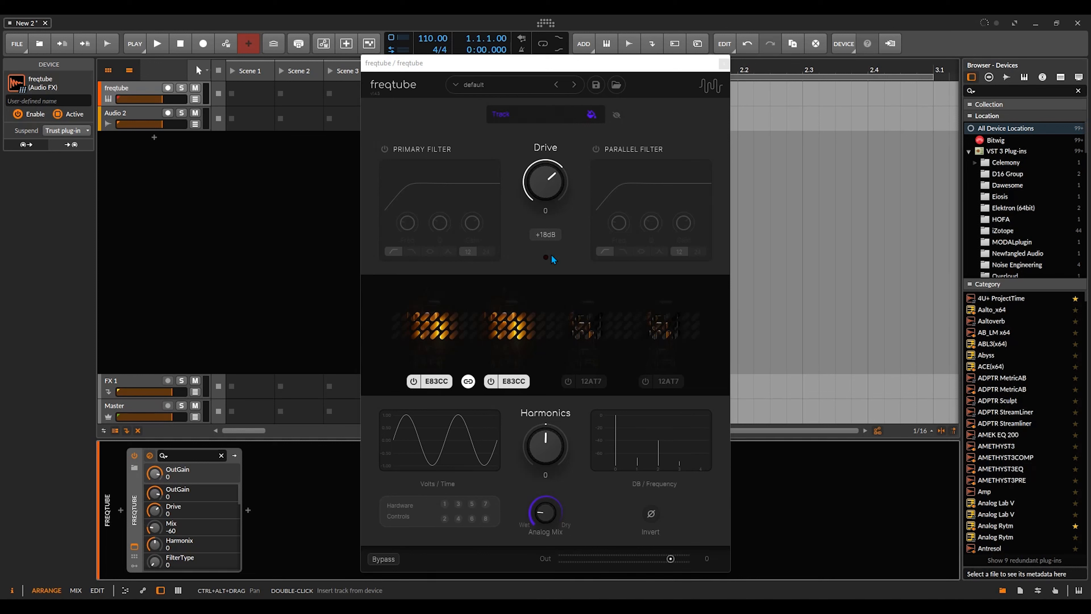
mouse_move(529, 326)
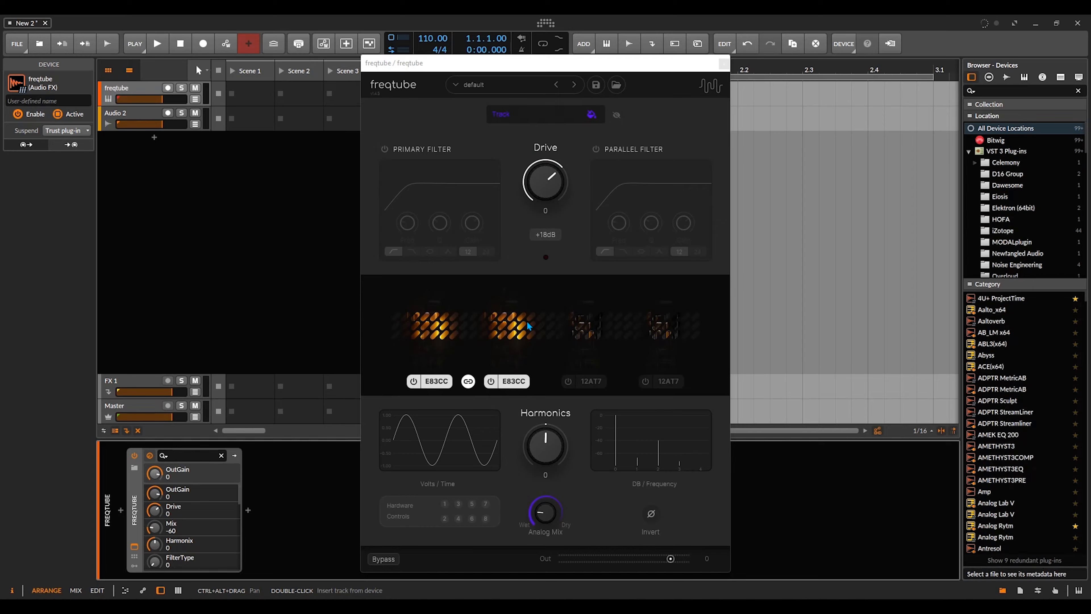